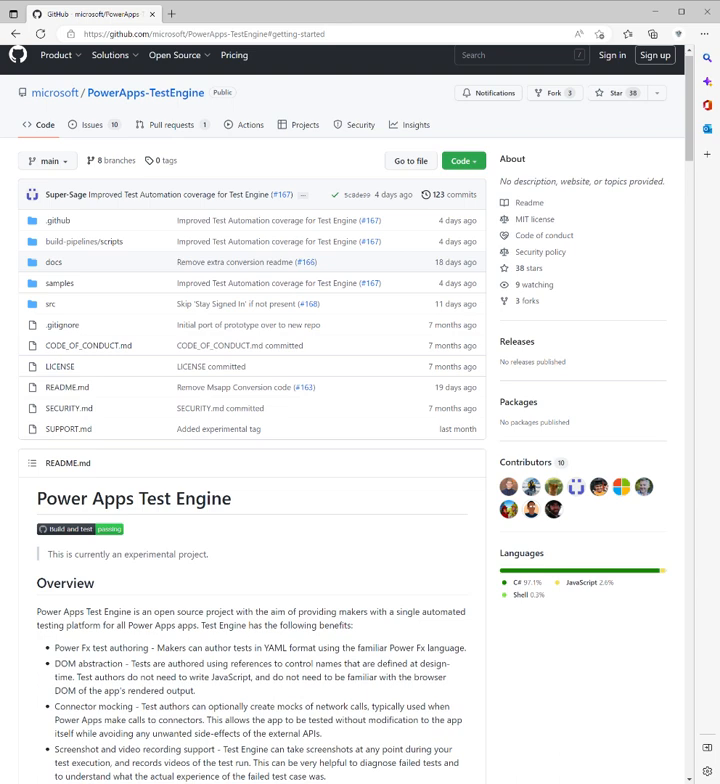
mouse_move(148, 576)
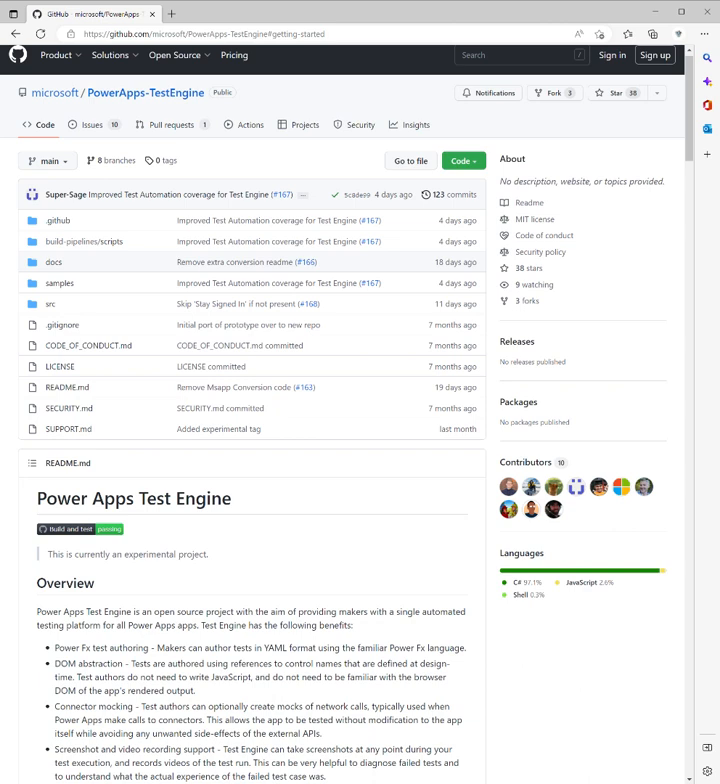
mouse_move(140, 480)
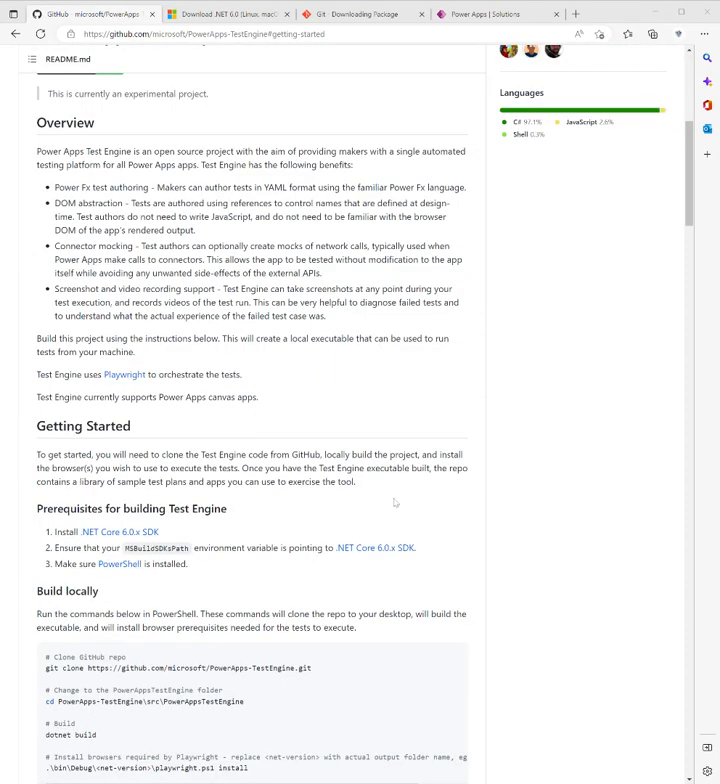
scroll(down, 3)
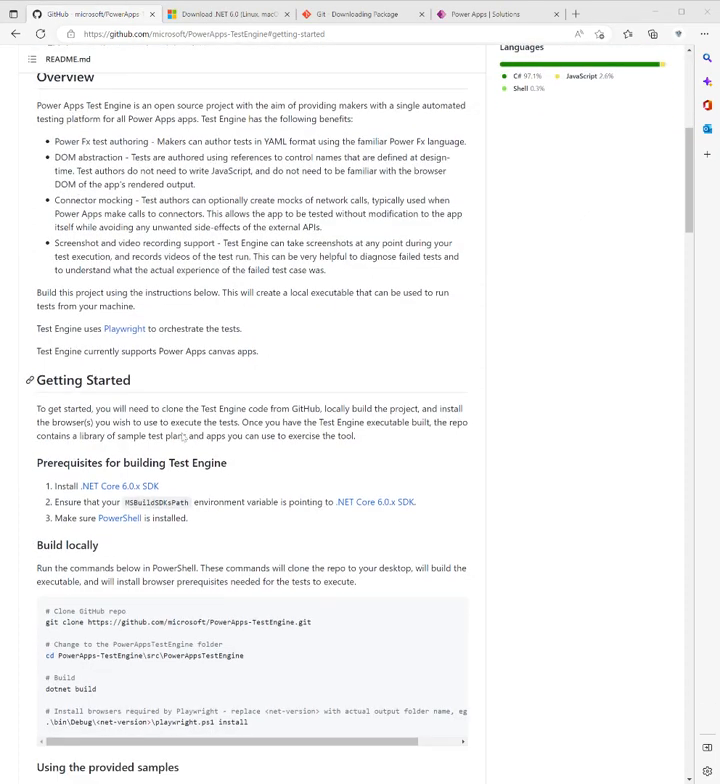
scroll(down, 3)
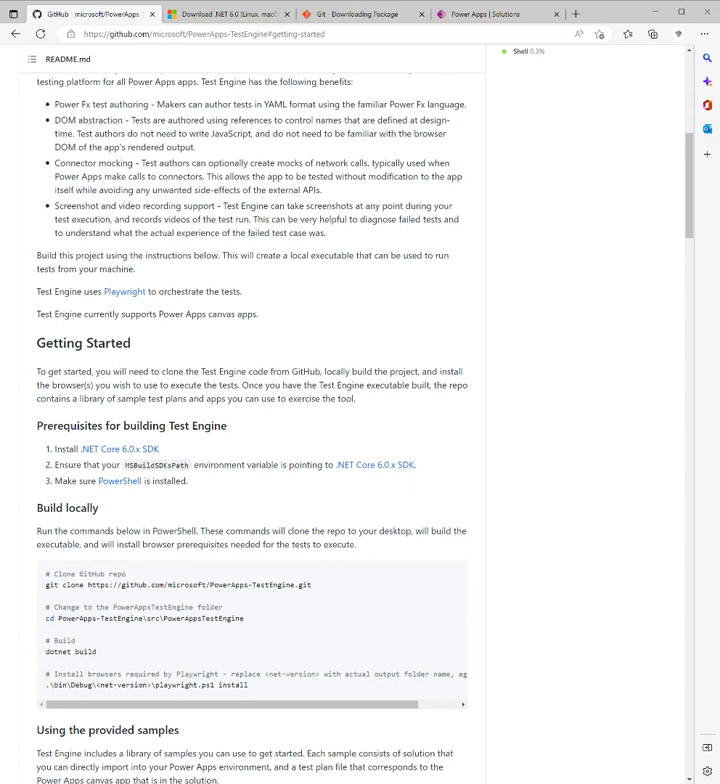
mouse_move(192, 292)
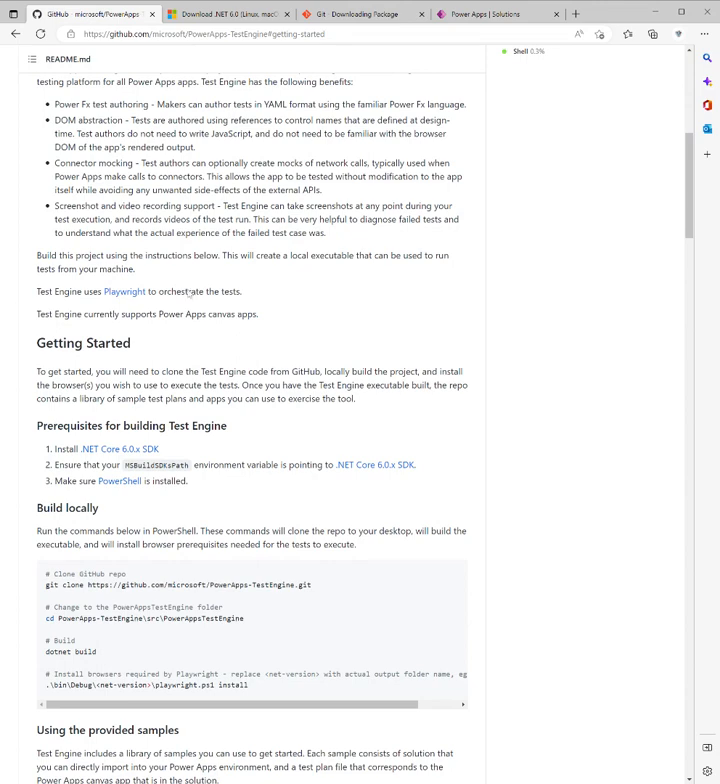
scroll(down, 3)
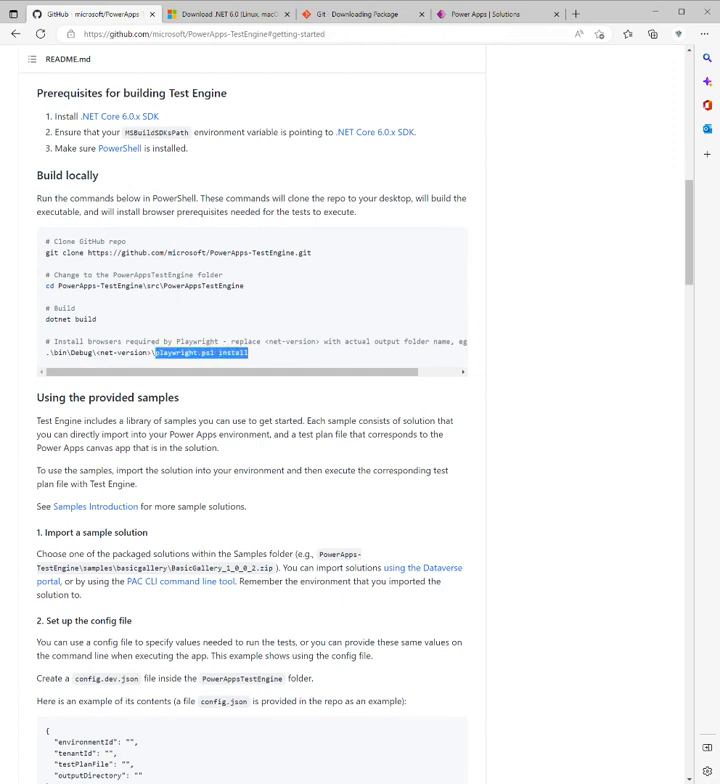
click(260, 356)
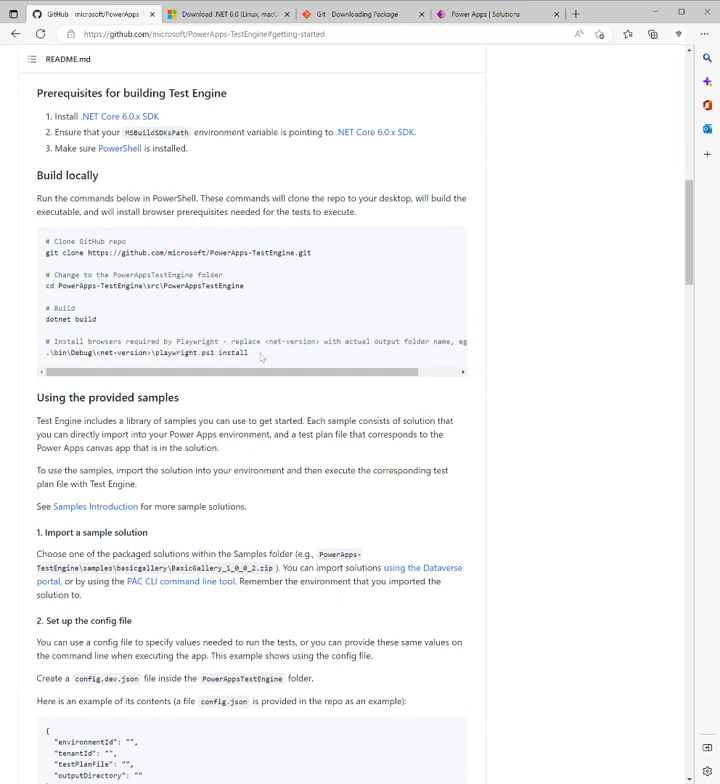
drag(48, 250, 250, 352)
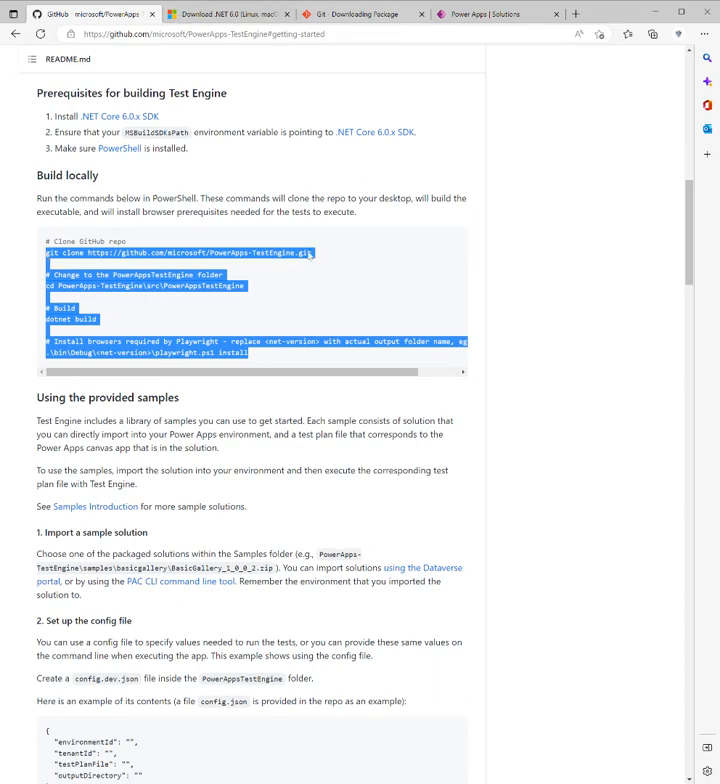
scroll(up, 3)
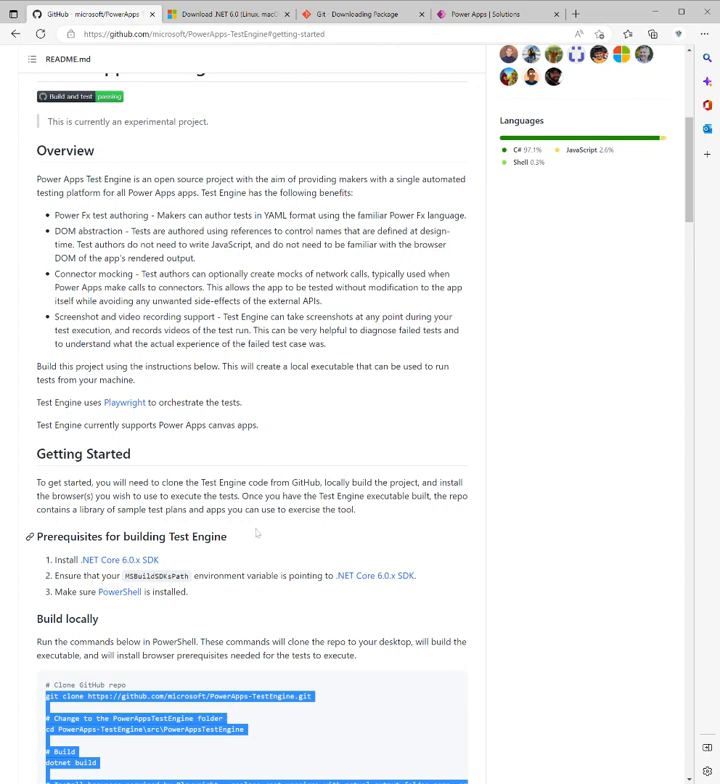
scroll(down, 3)
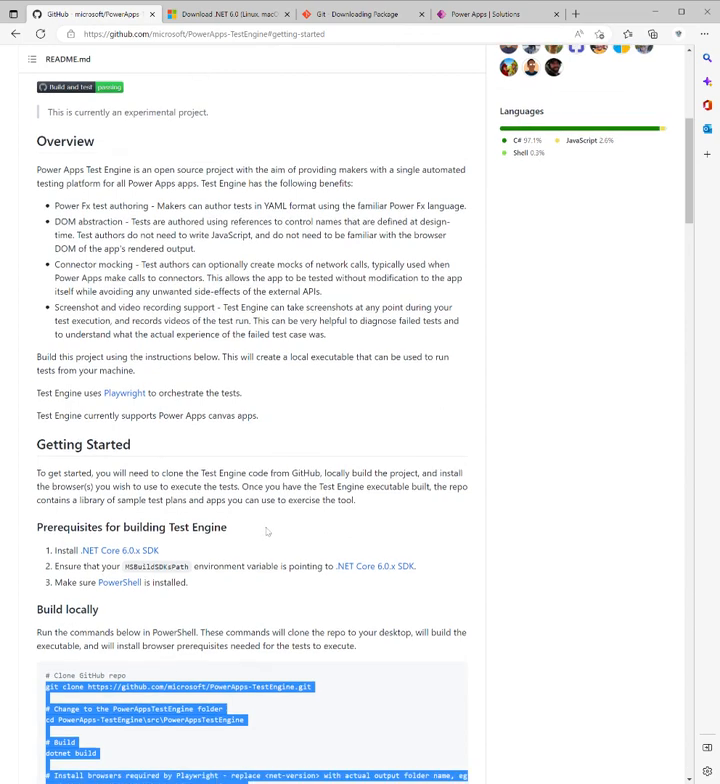
scroll(down, 3)
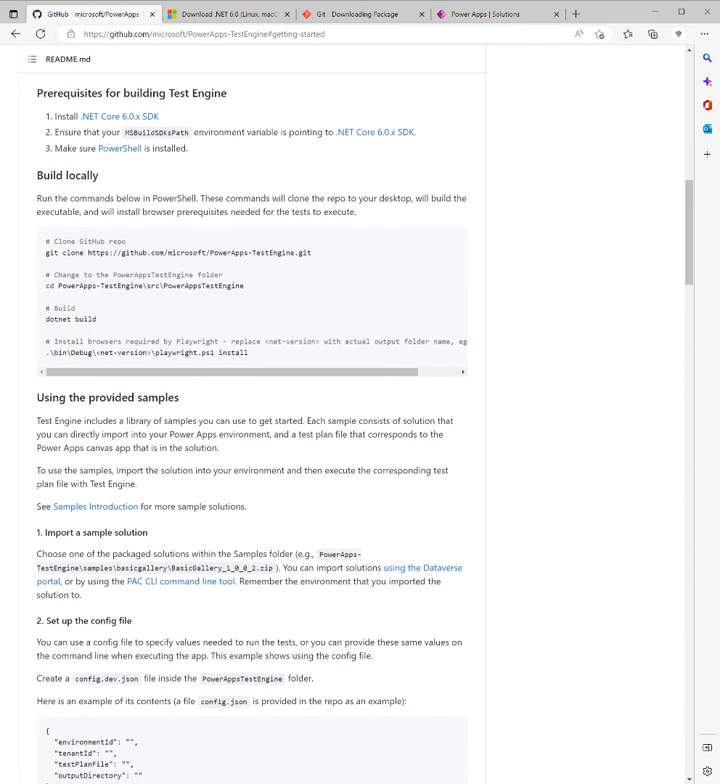
drag(44, 252, 148, 288)
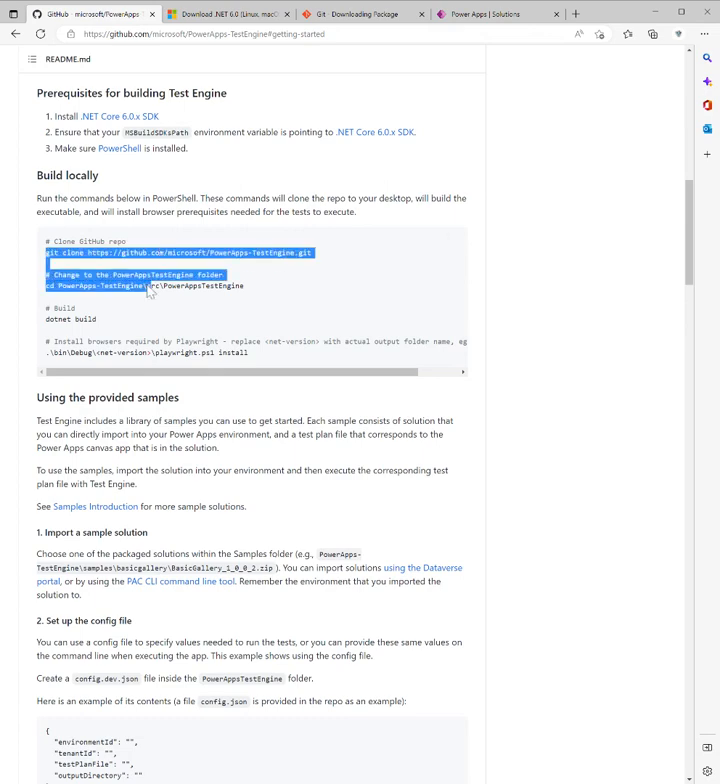
scroll(up, 3)
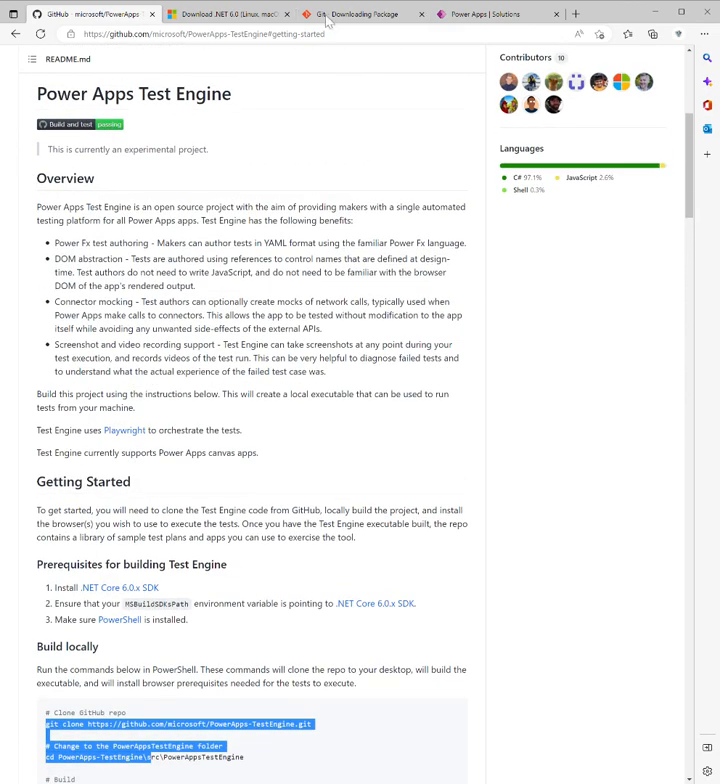
click(230, 12)
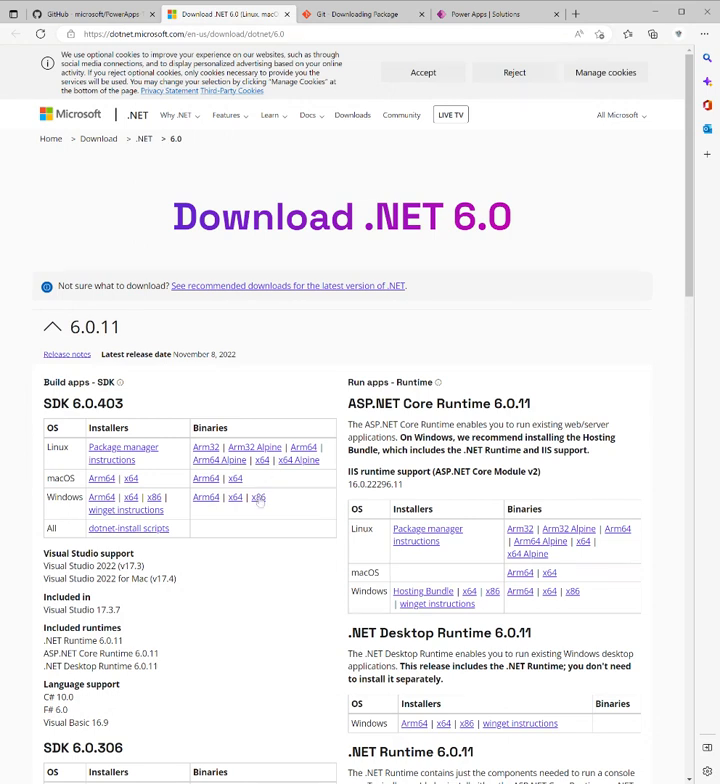
mouse_move(116, 528)
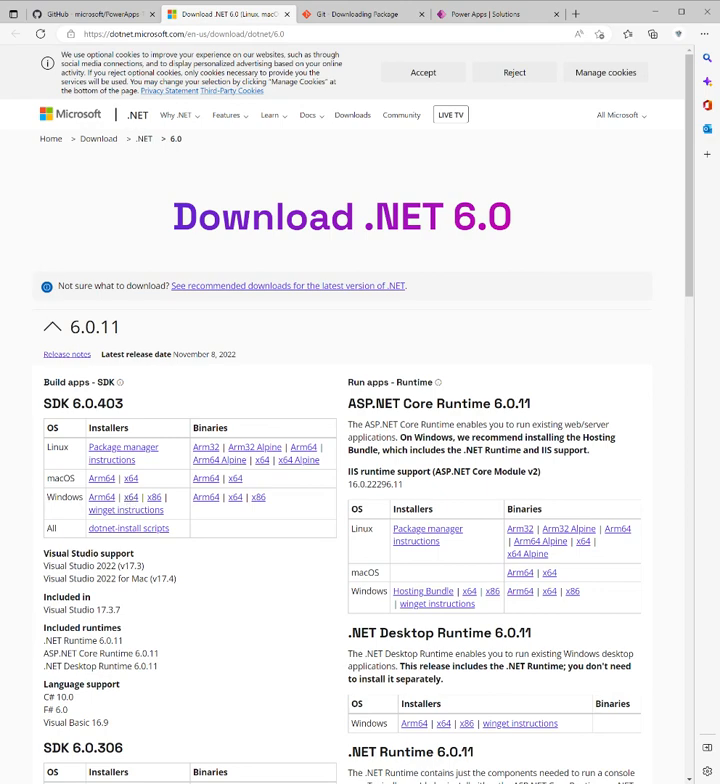
click(360, 14)
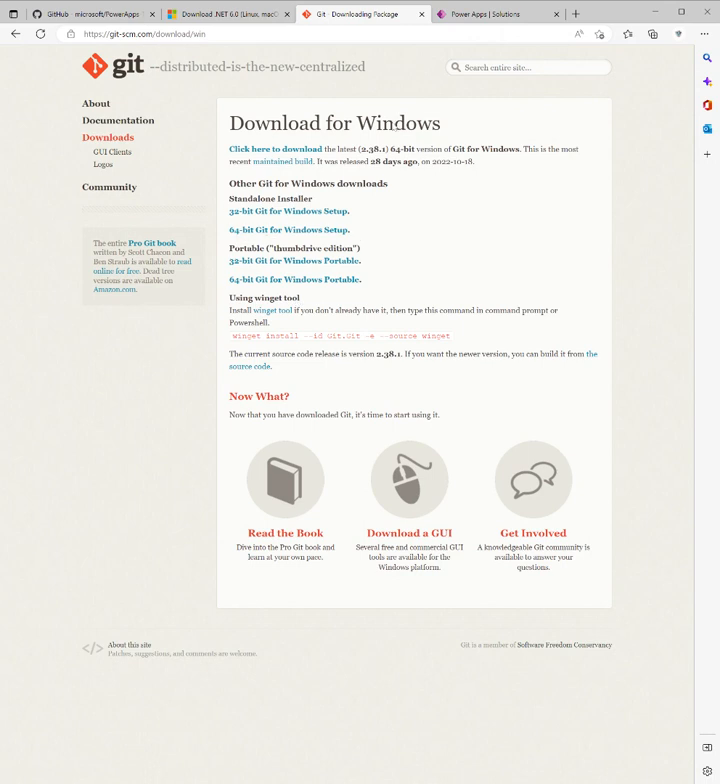
click(90, 12)
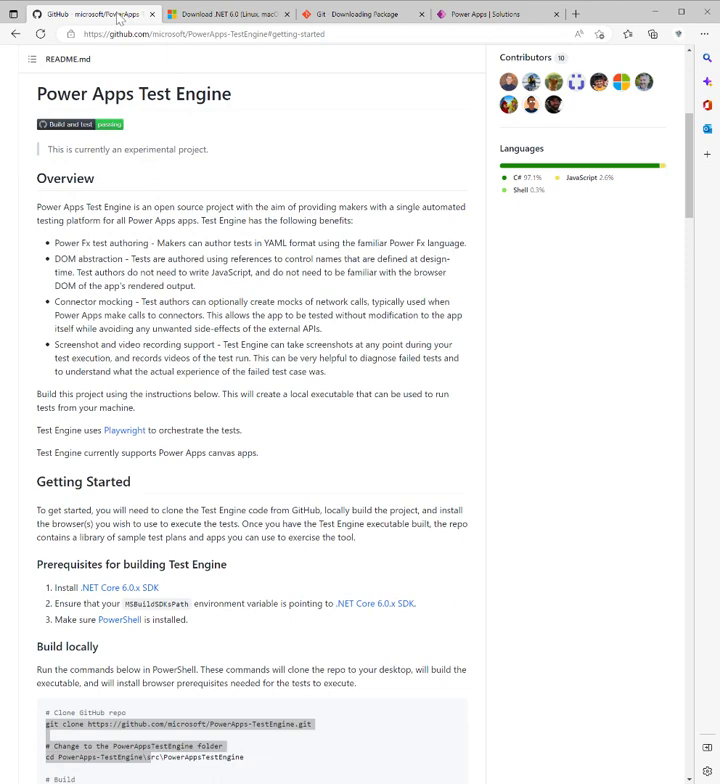
Step: Review the git clone and Playwright install commands, then bring up the Power Apps Solutions list
scroll(down, 3)
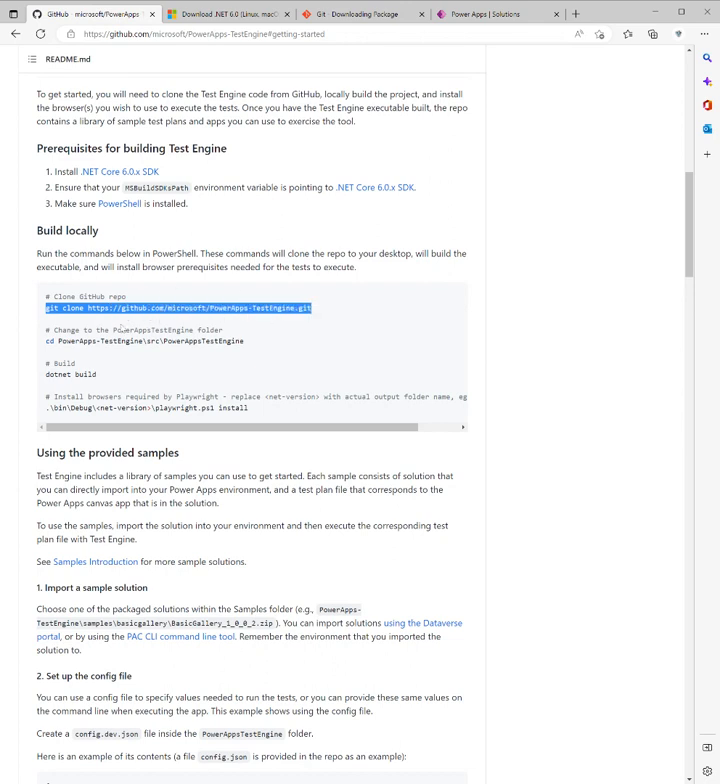
mouse_move(4, 356)
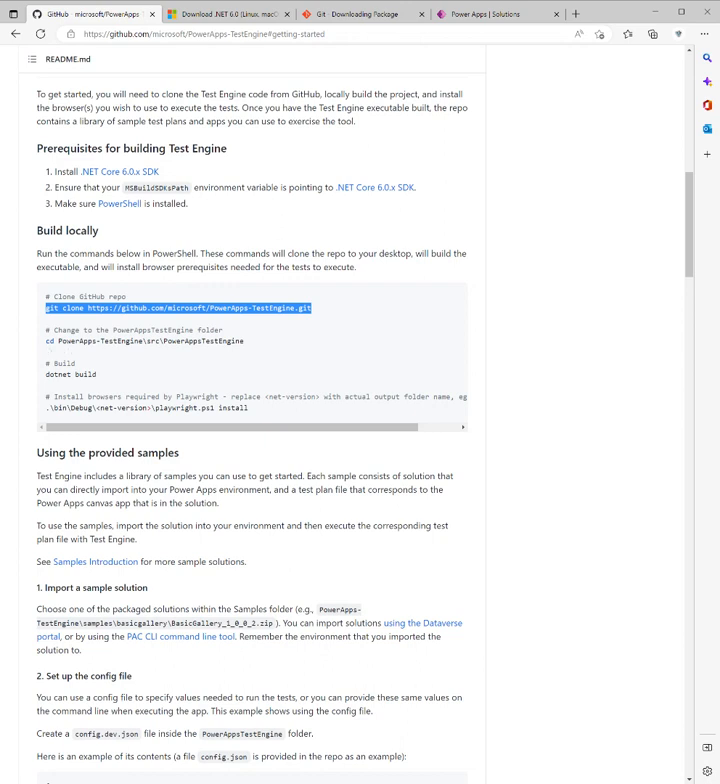
mouse_move(206, 372)
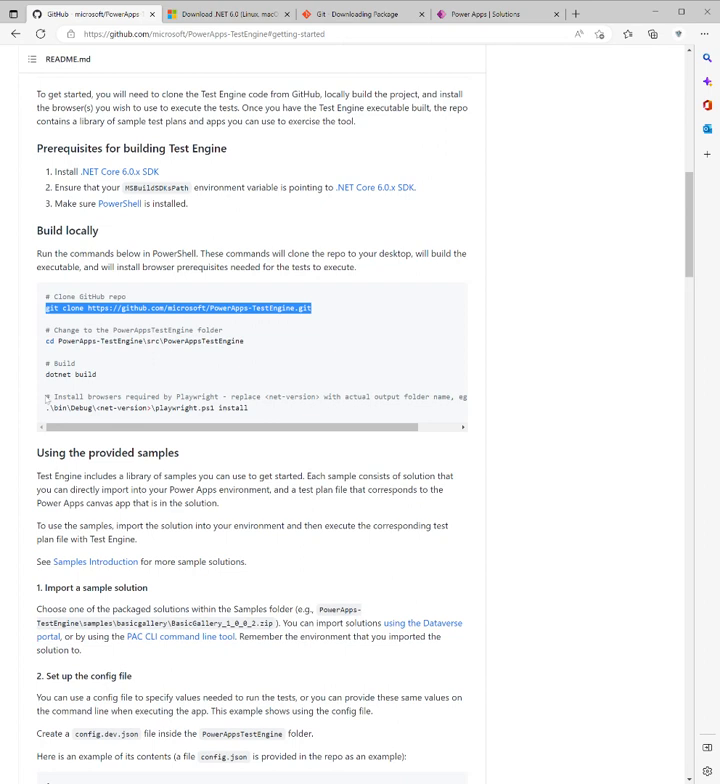
mouse_move(122, 372)
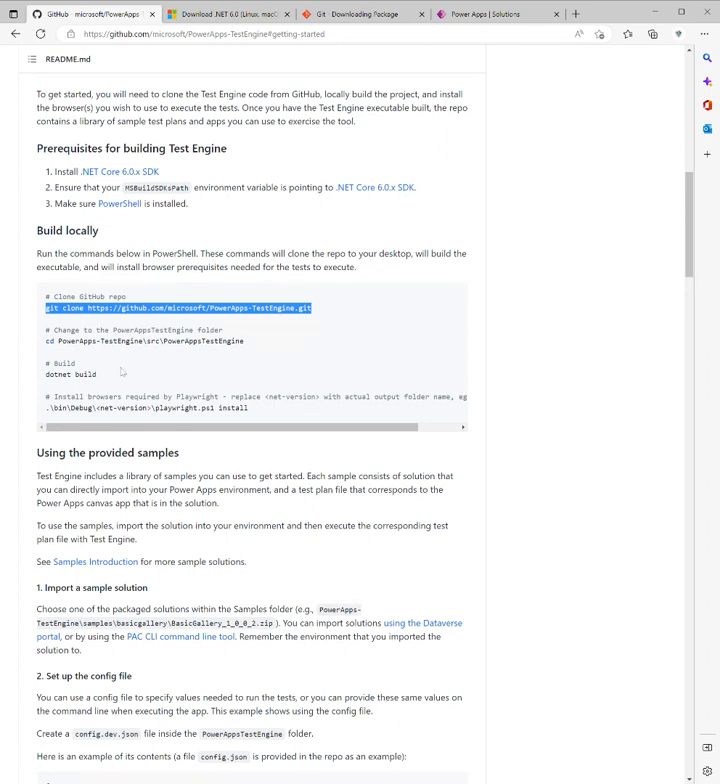
mouse_move(238, 332)
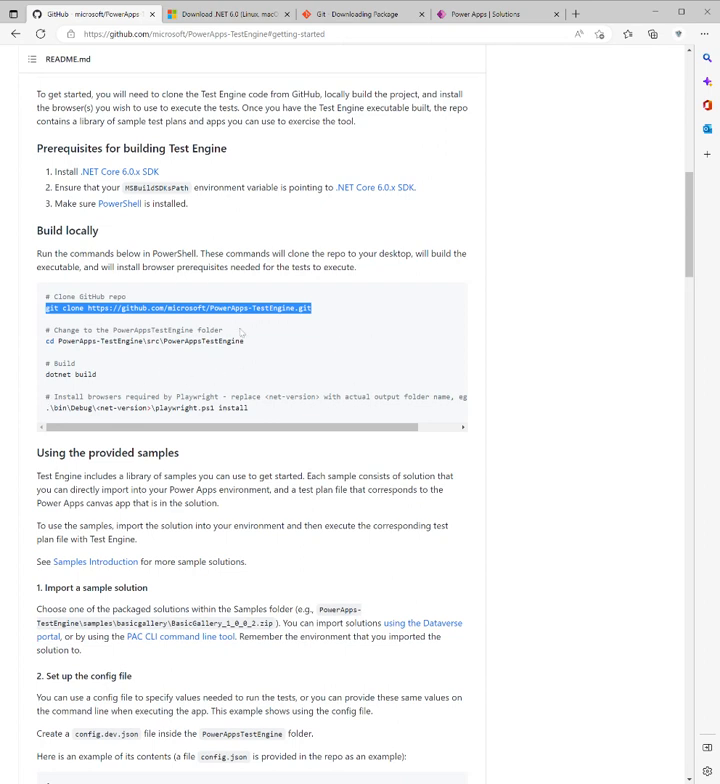
mouse_move(204, 384)
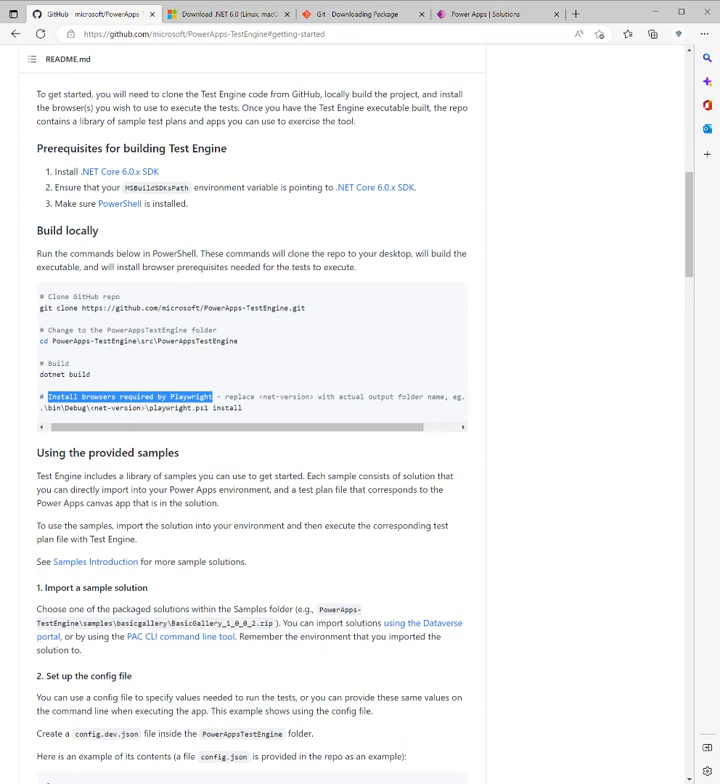
scroll(right, 3)
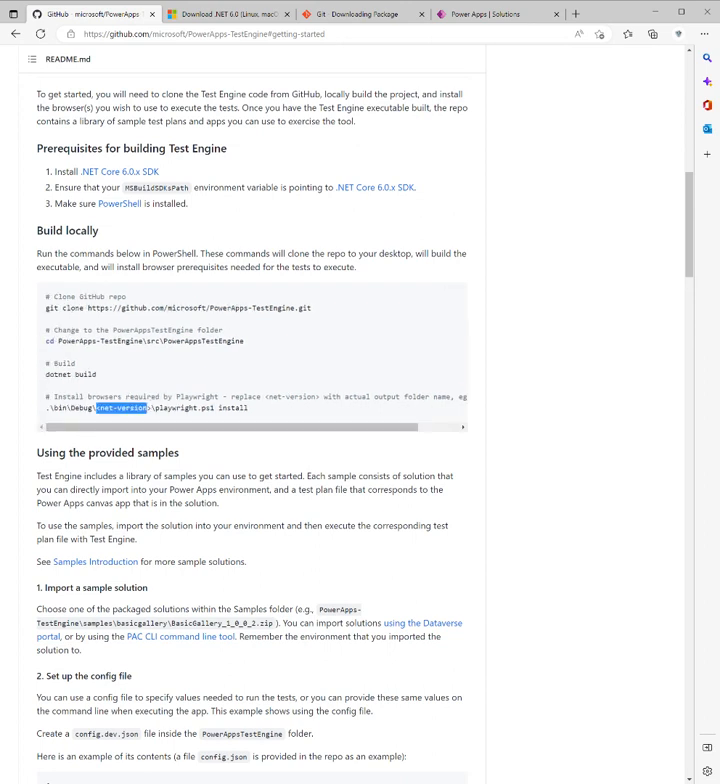
scroll(right, 3)
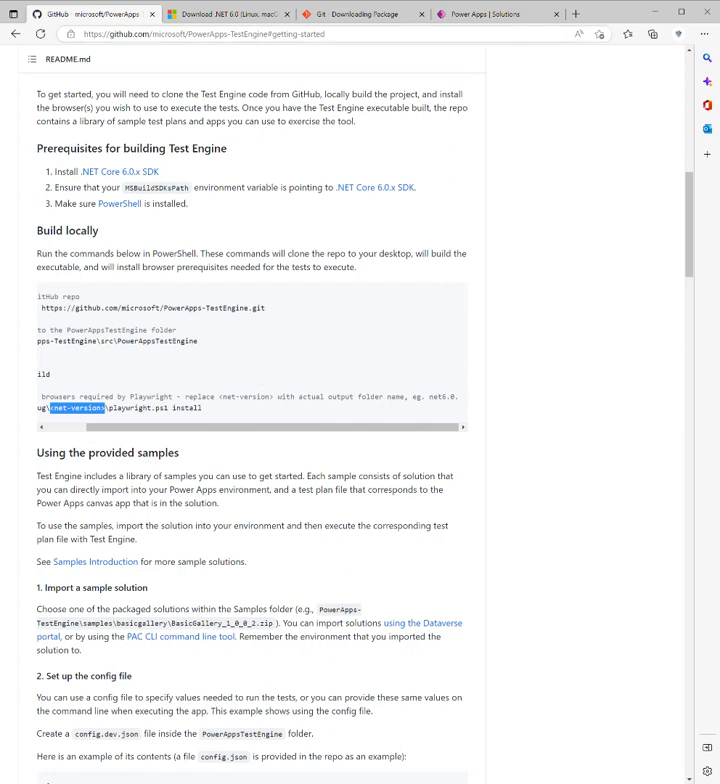
click(482, 14)
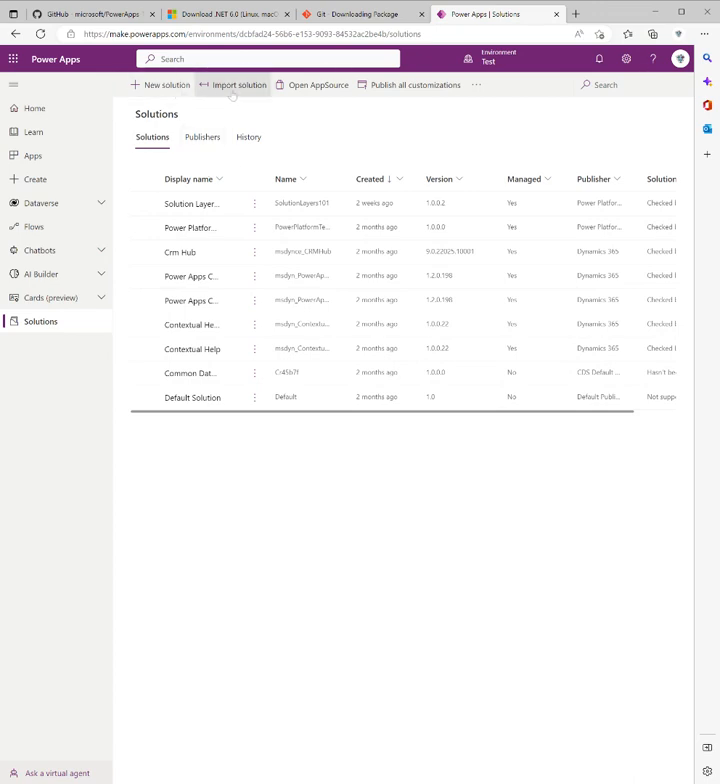
Step: Import the BasicGallery solution zip via the Import a solution panel, then return to the README
click(238, 84)
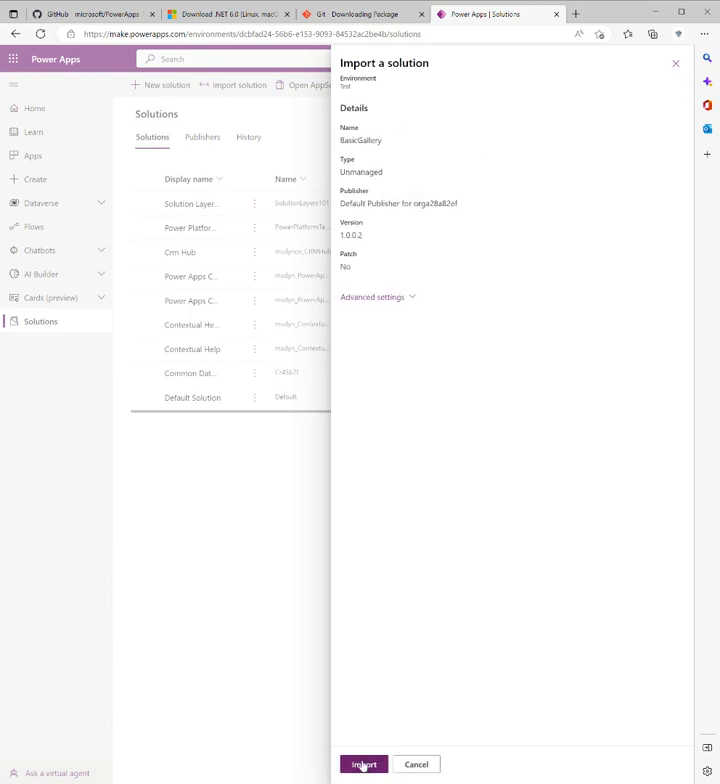
click(364, 764)
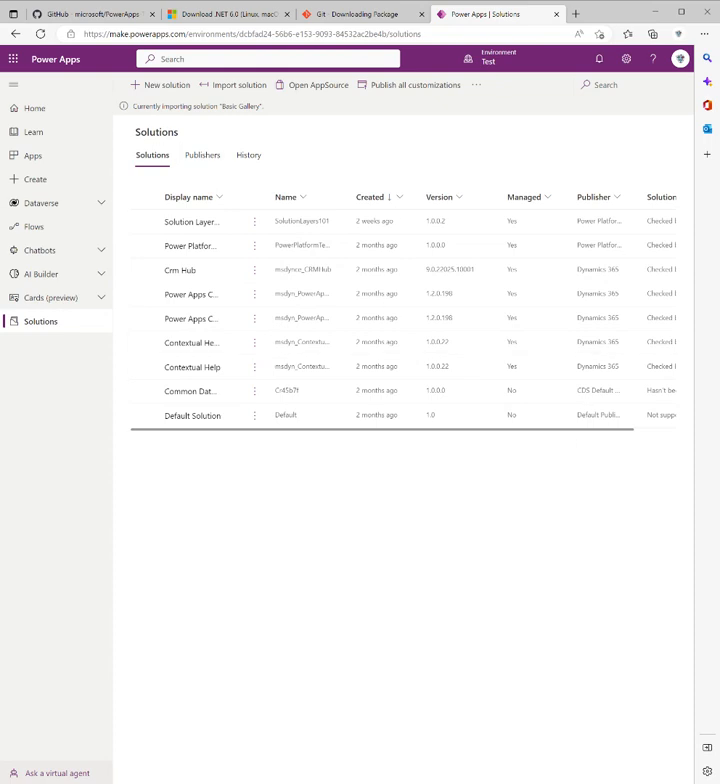
click(90, 18)
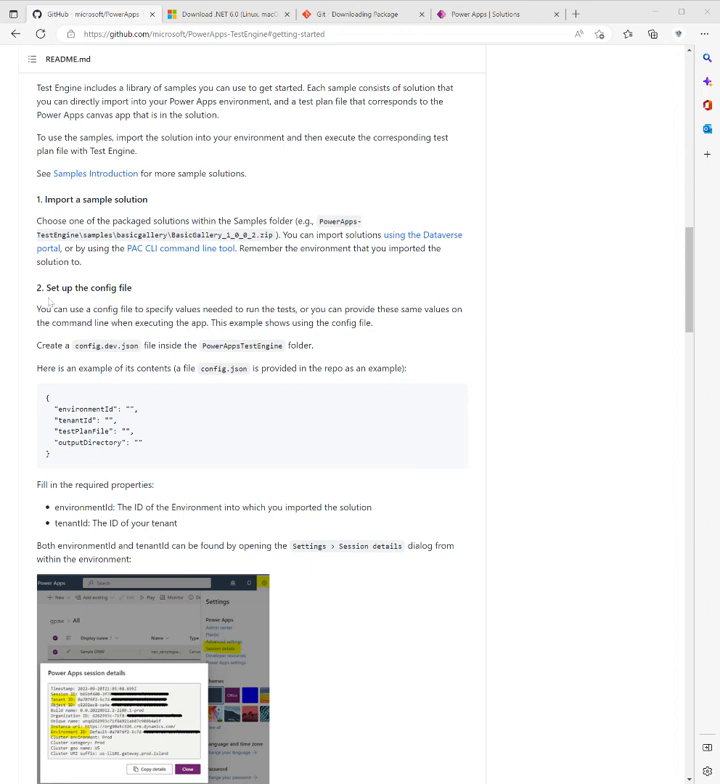
mouse_move(36, 302)
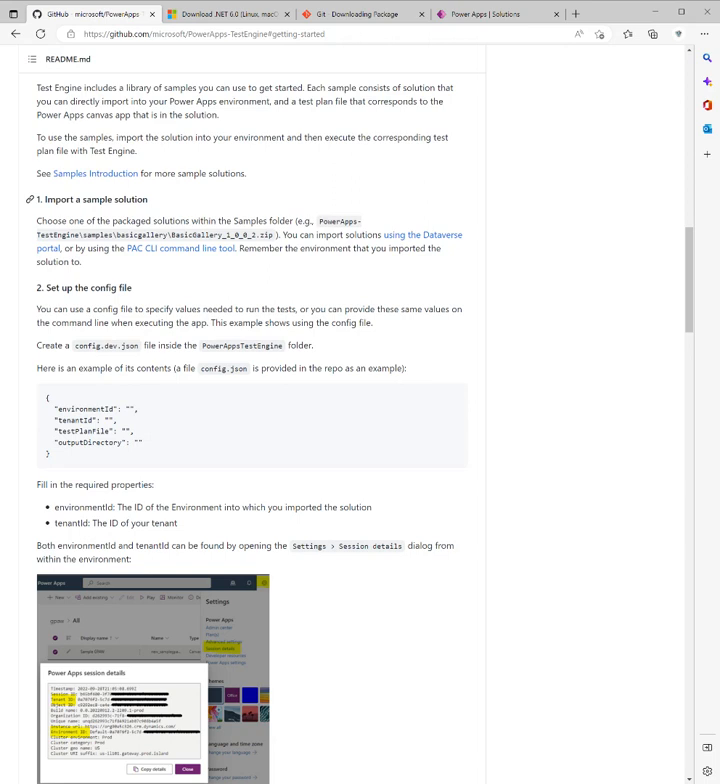
Step: Reach '2. Set up the config file' and mark the example config.json block
scroll(down, 3)
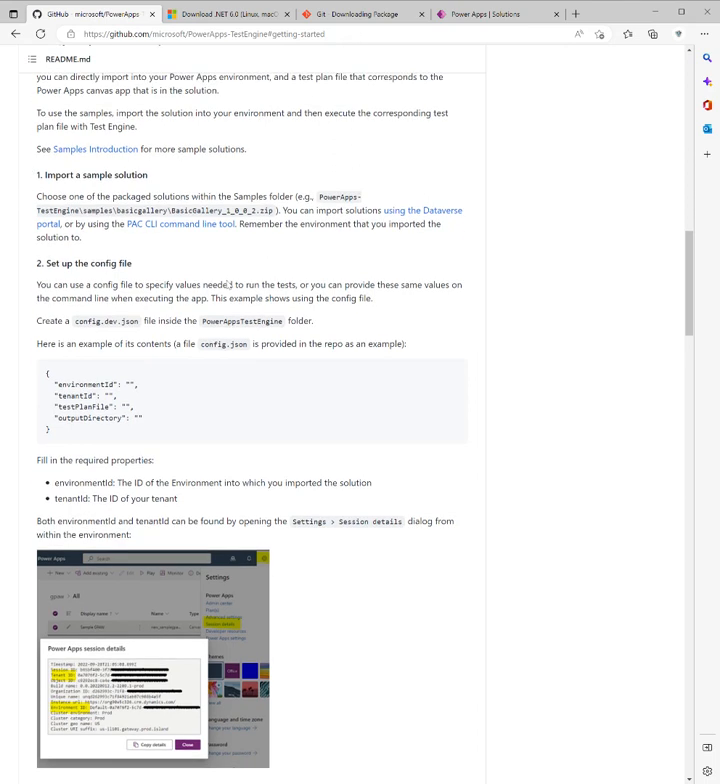
scroll(down, 3)
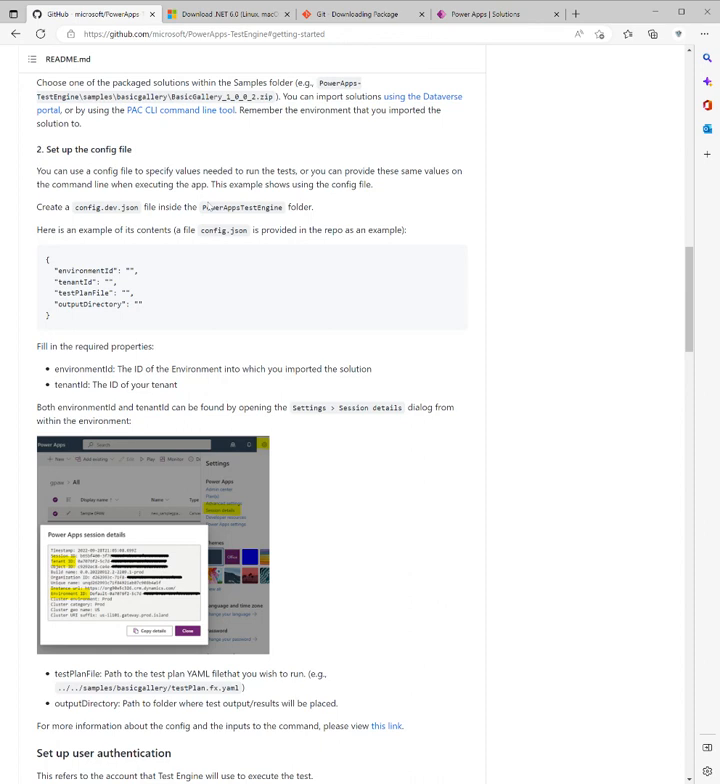
mouse_move(96, 240)
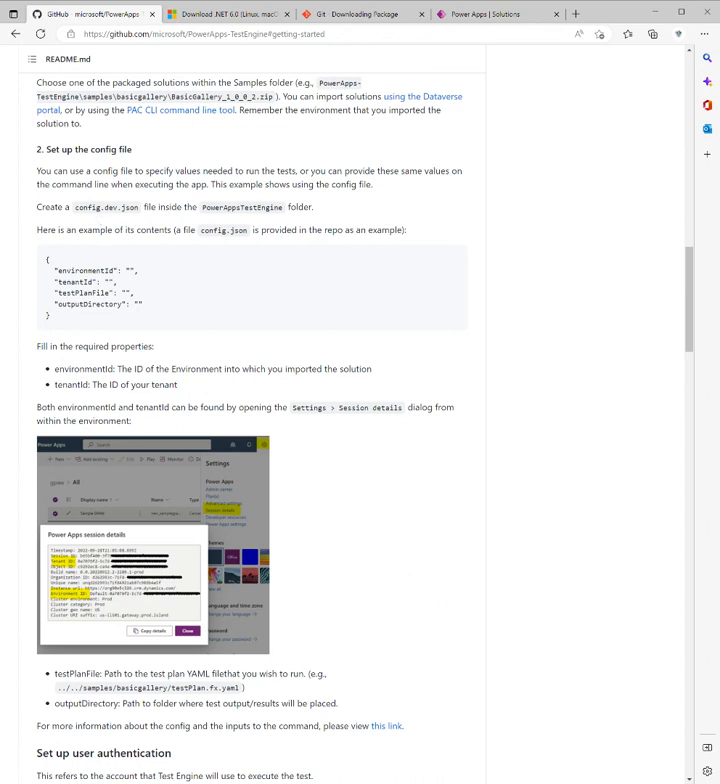
mouse_move(136, 324)
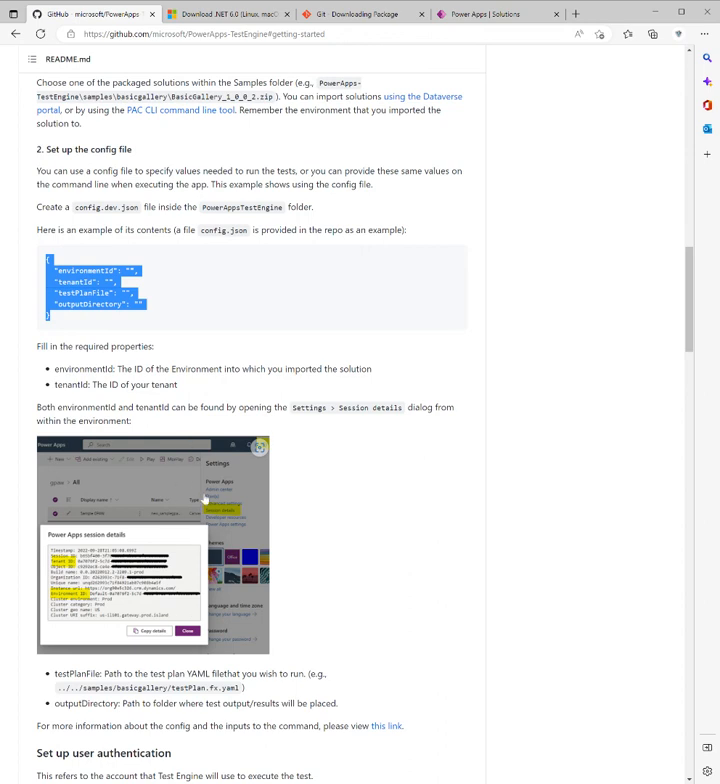
click(494, 12)
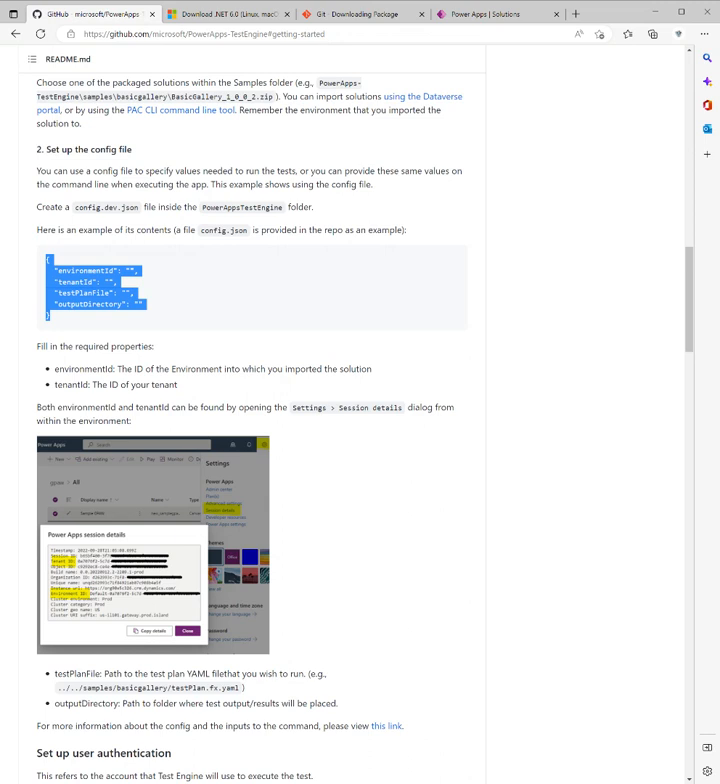
Step: Look up the Environment ID in Power Apps Settings > Session details, then return to the README
click(492, 14)
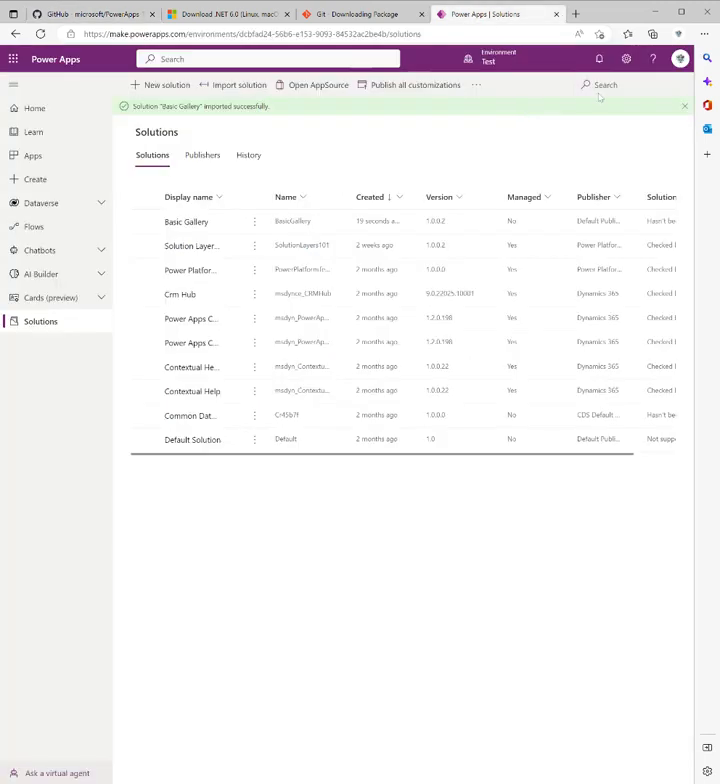
click(634, 62)
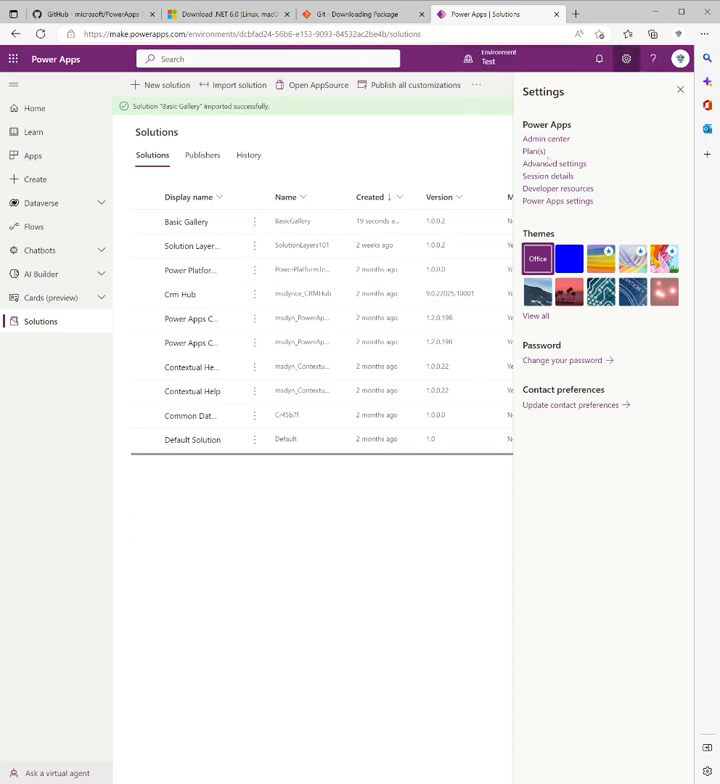
click(548, 176)
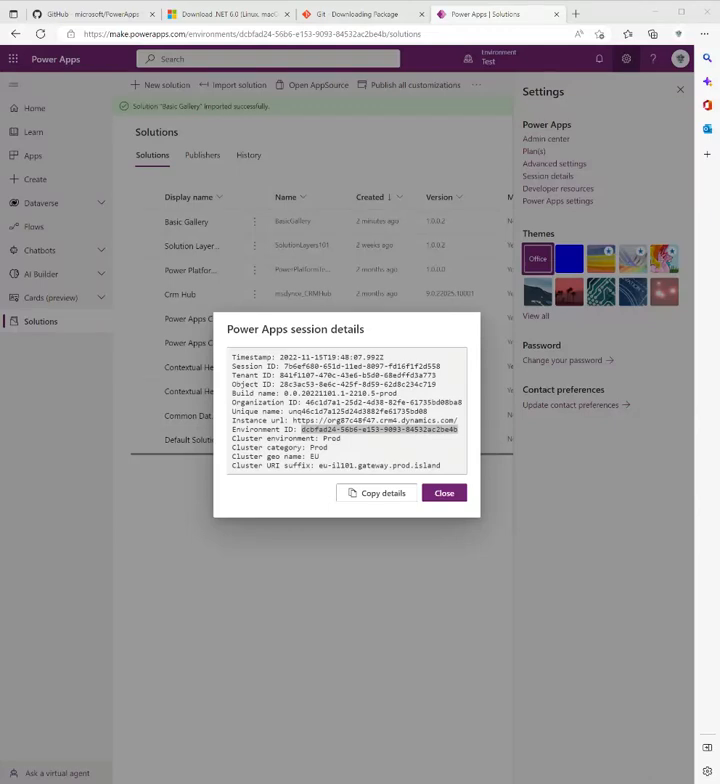
click(80, 20)
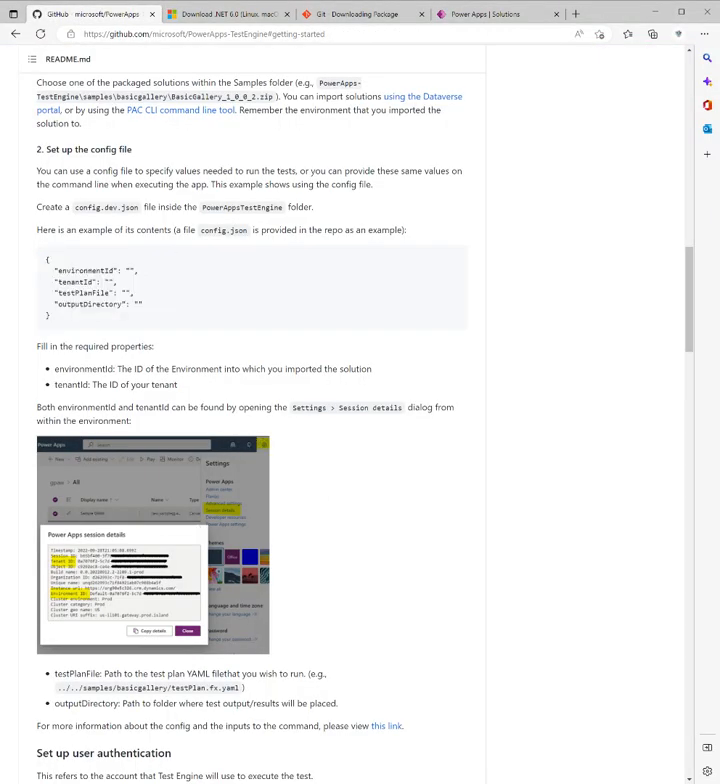
Step: Read through the config file and user authentication sections of the README
scroll(down, 3)
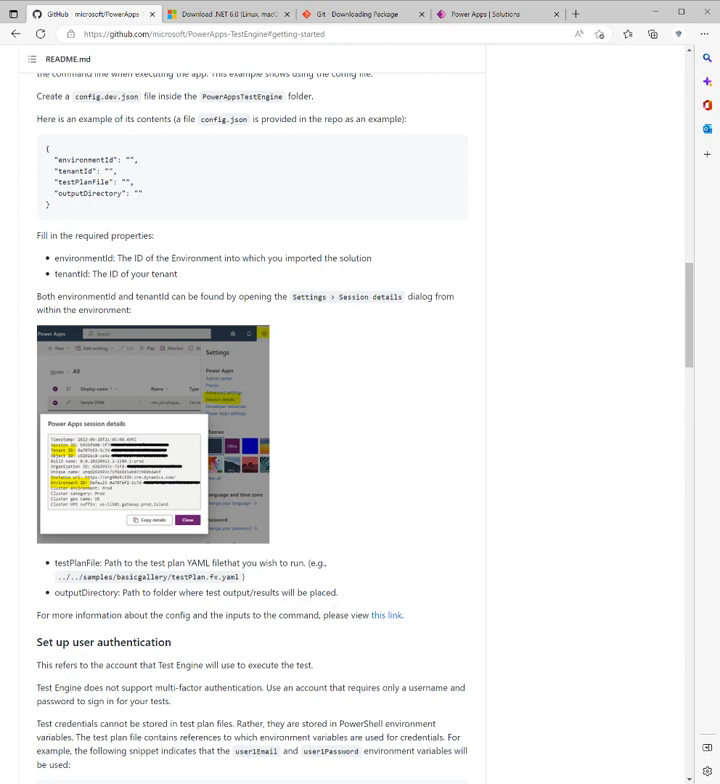
scroll(down, 3)
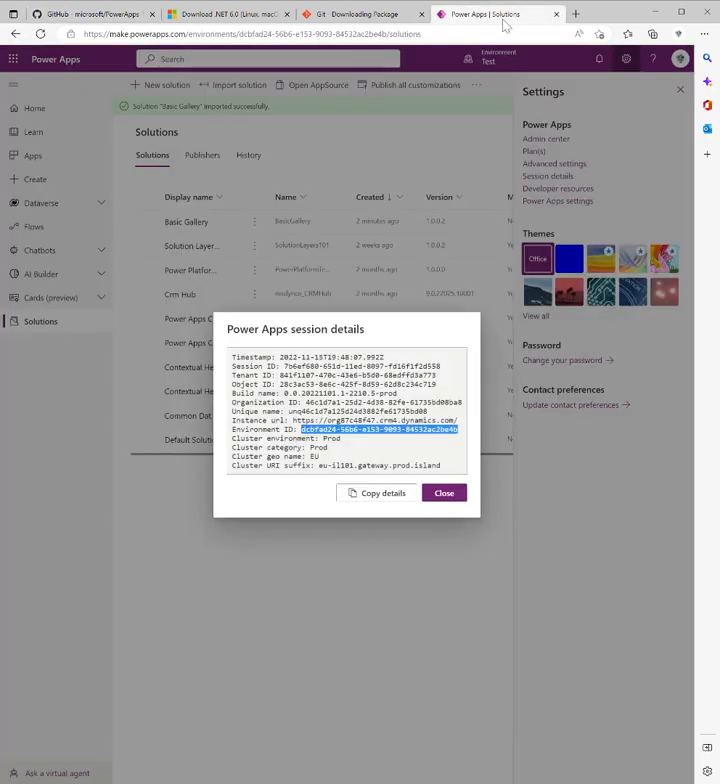
Step: Switch from Power Apps session details back to the README config file section
click(444, 492)
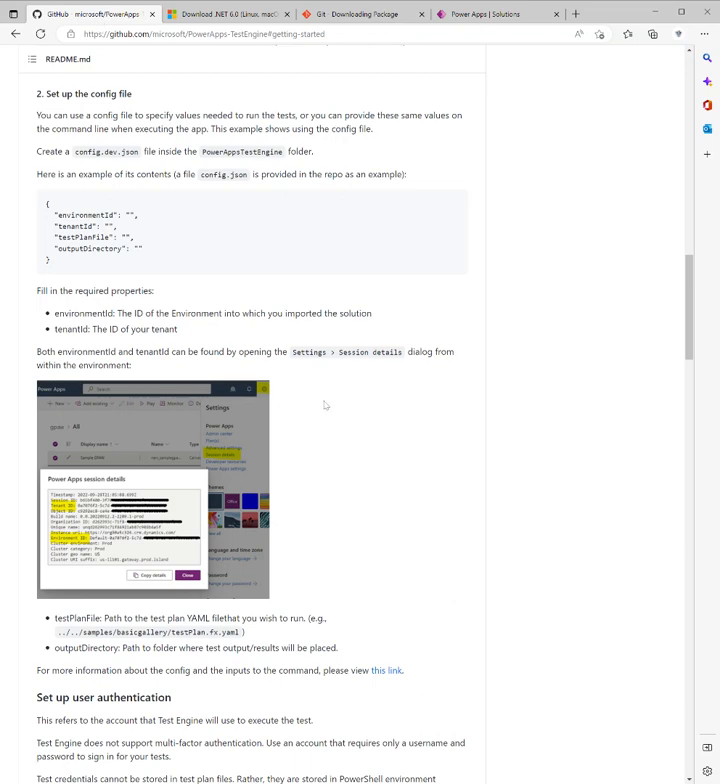
scroll(down, 3)
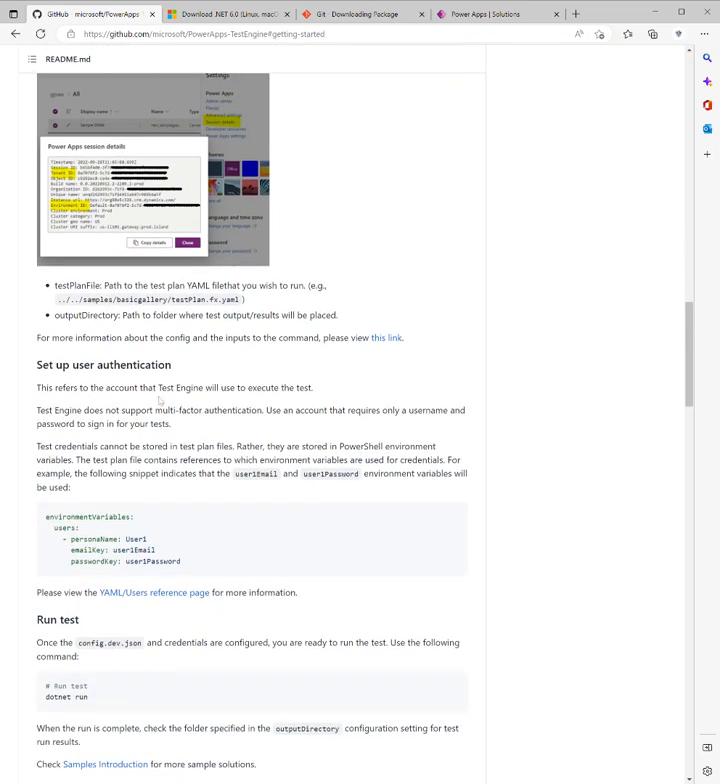
mouse_move(160, 388)
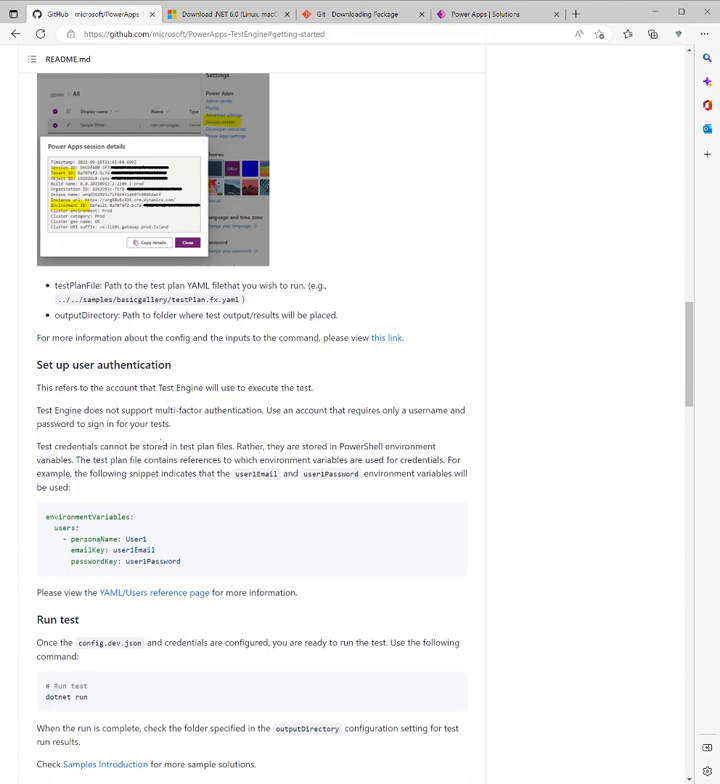
scroll(down, 3)
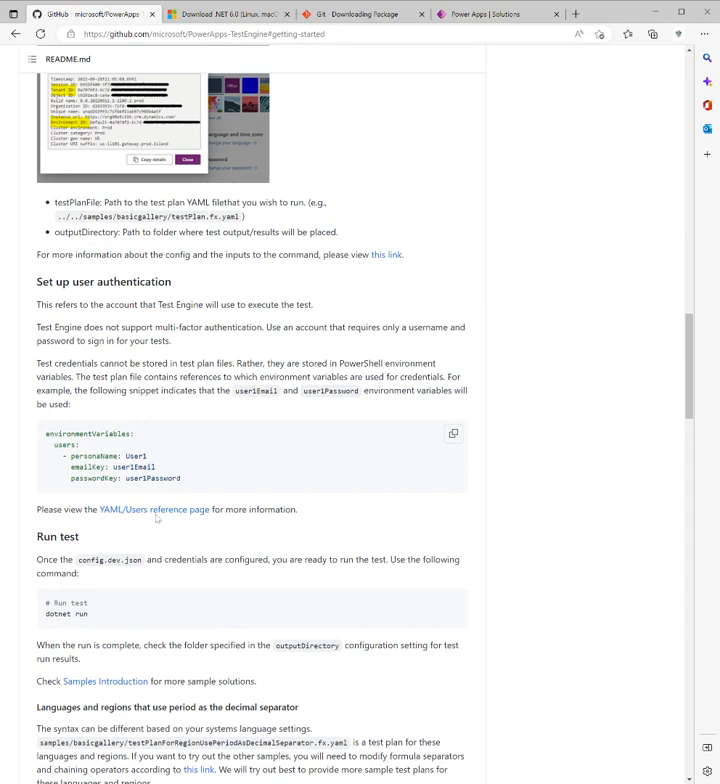
mouse_move(188, 548)
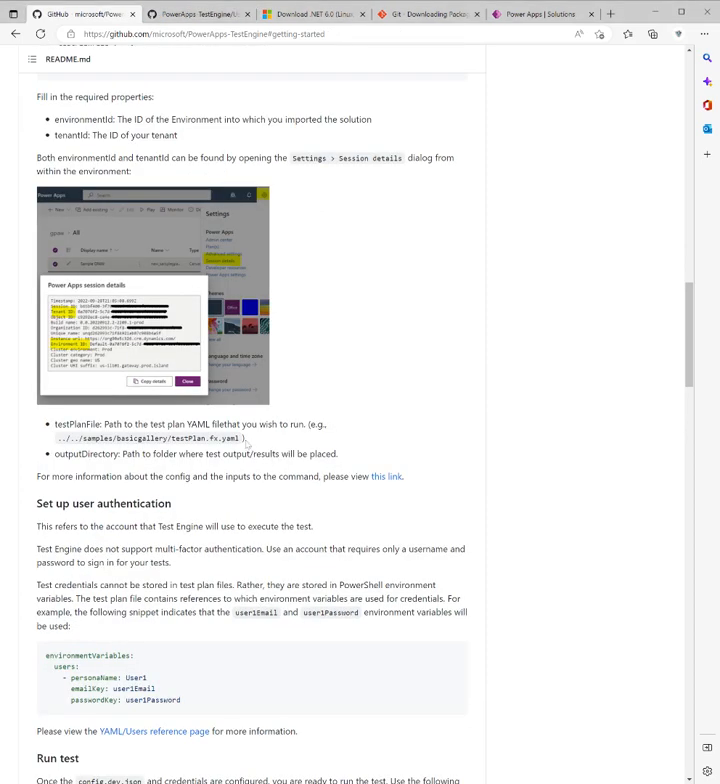
scroll(up, 3)
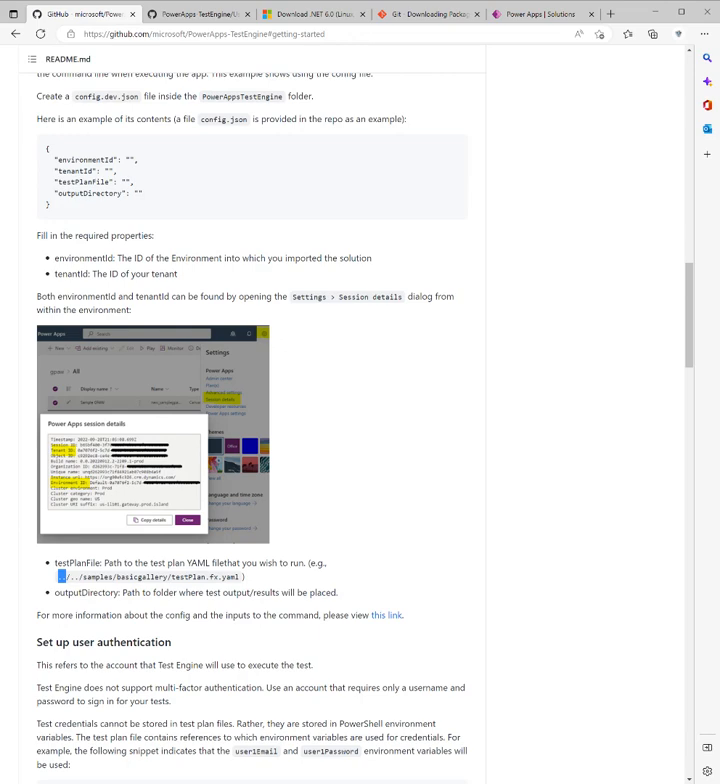
scroll(down, 3)
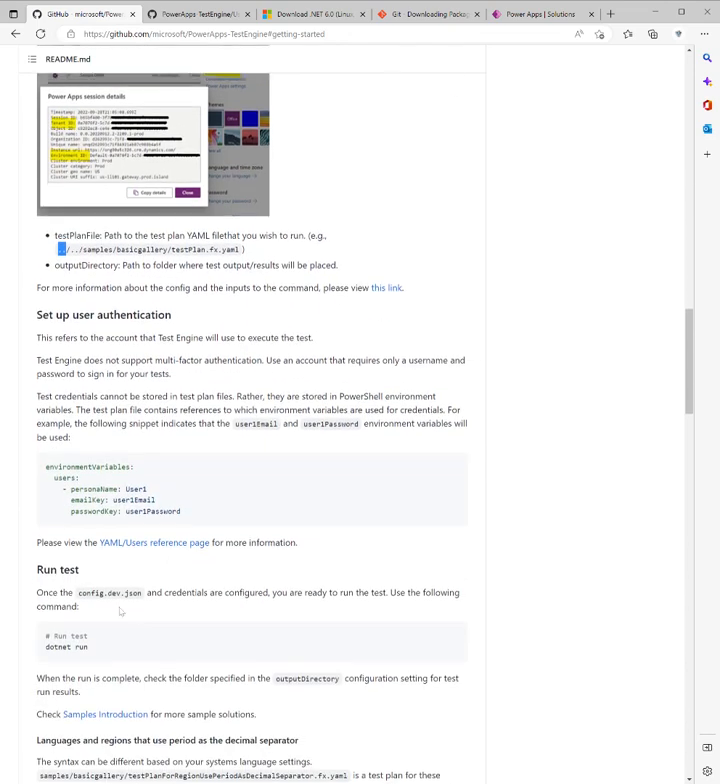
scroll(up, 3)
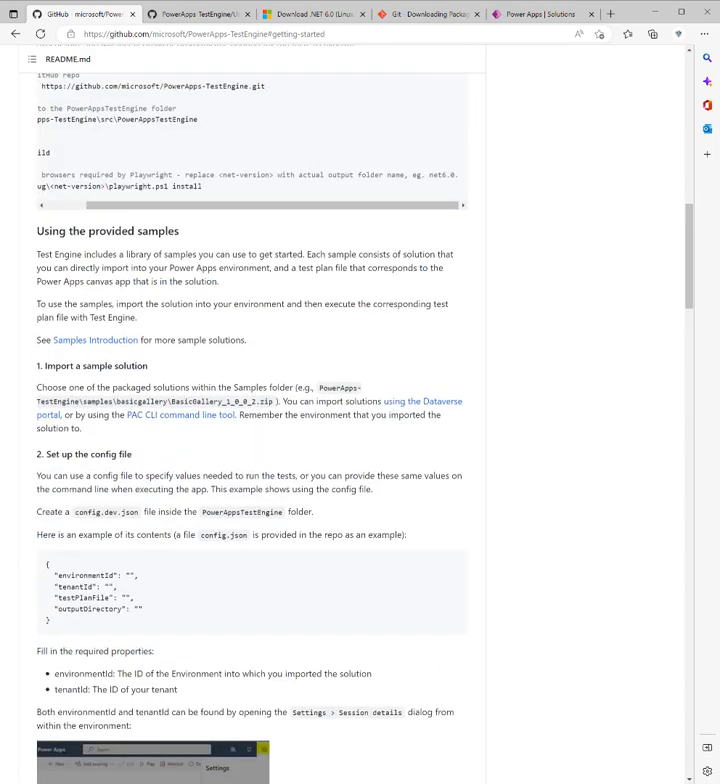
scroll(down, 3)
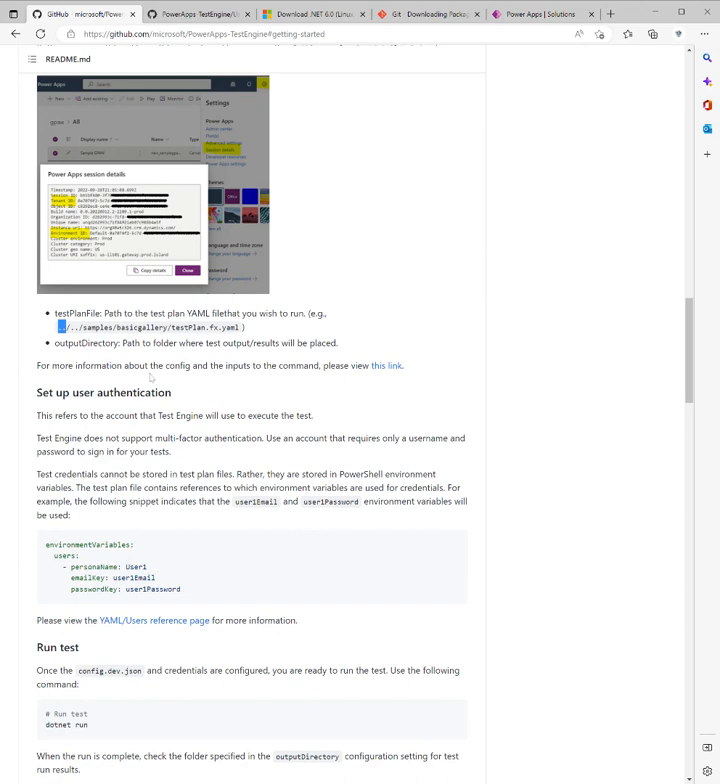
scroll(down, 3)
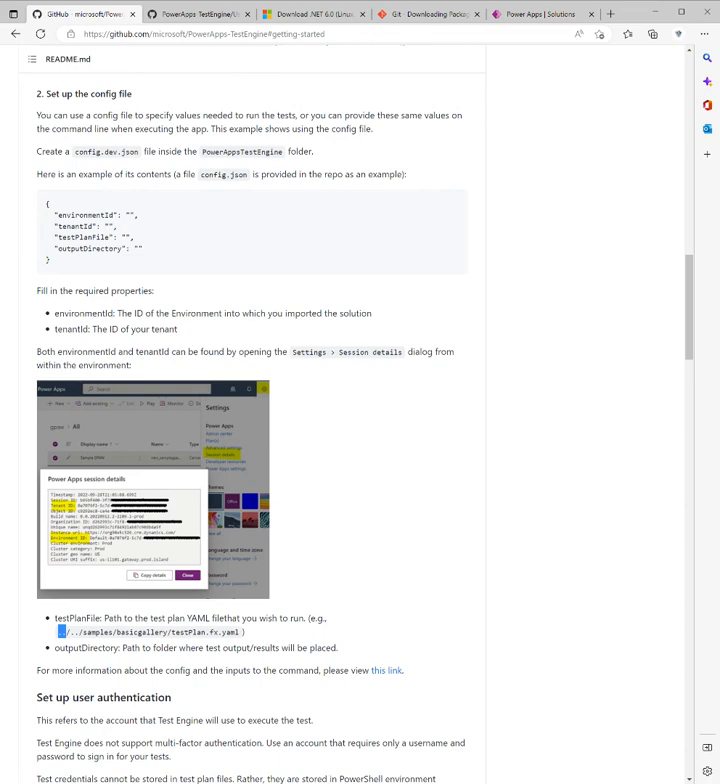
scroll(up, 3)
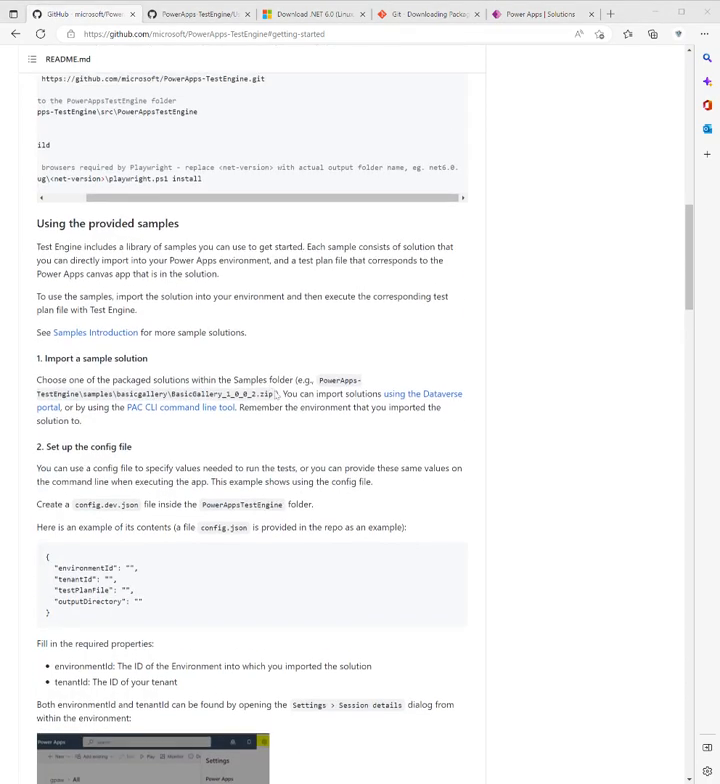
scroll(down, 3)
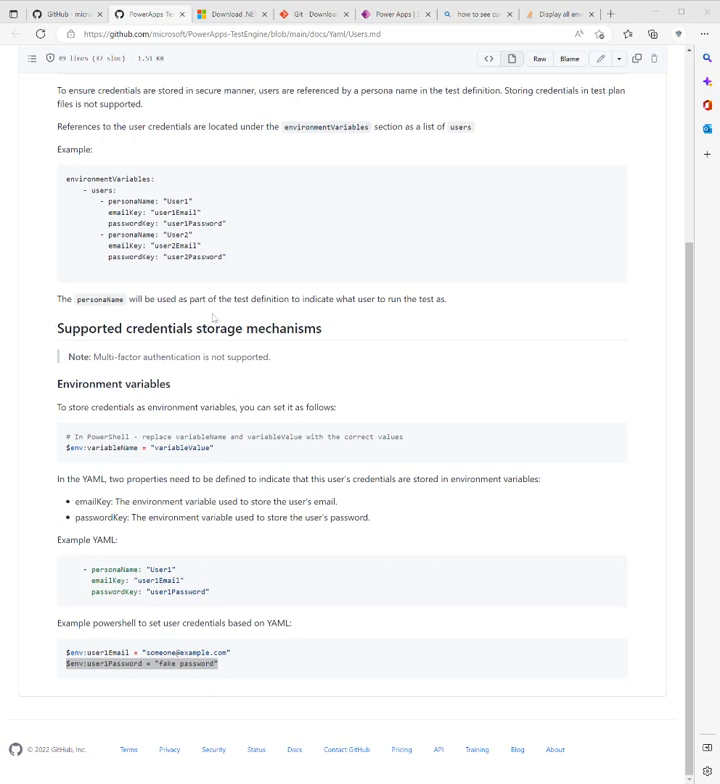
mouse_move(220, 532)
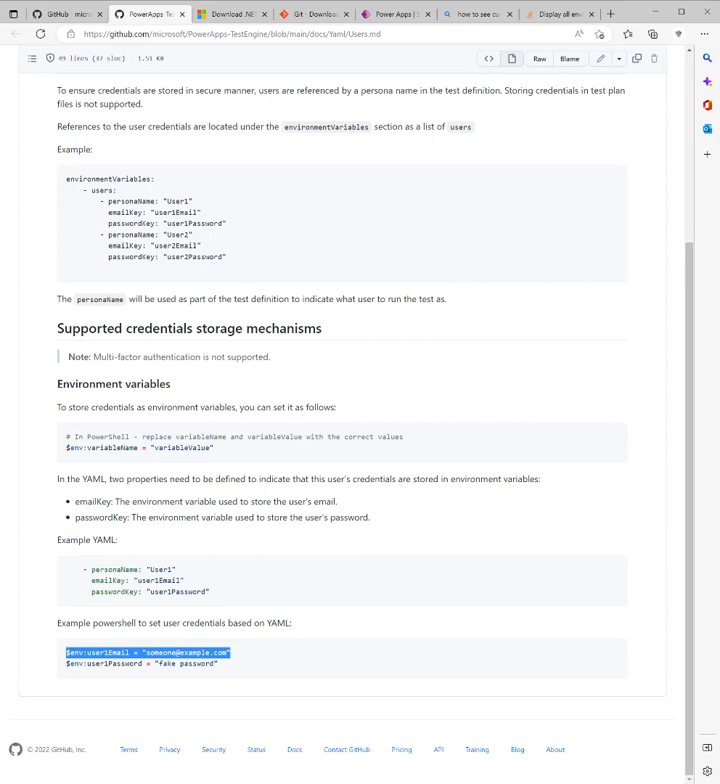
mouse_move(122, 684)
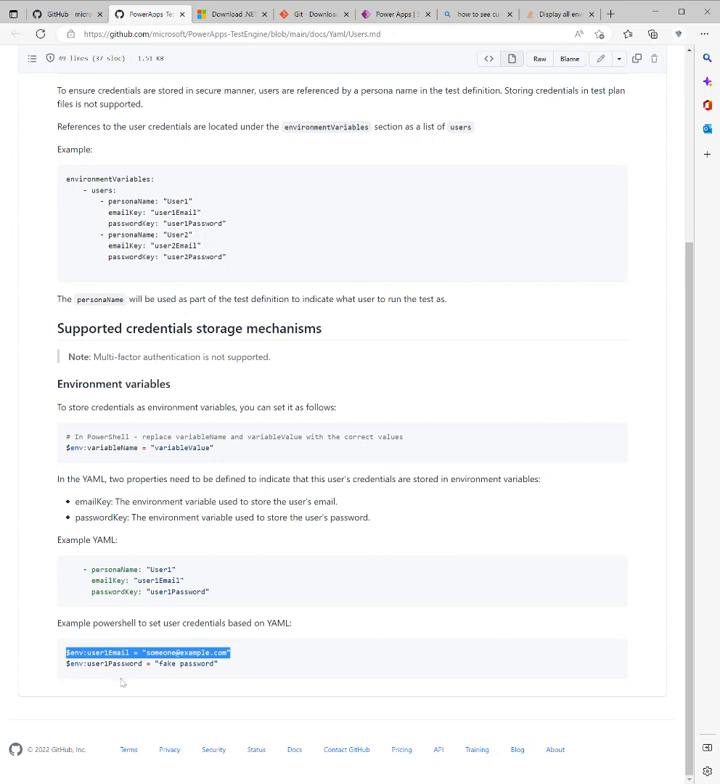